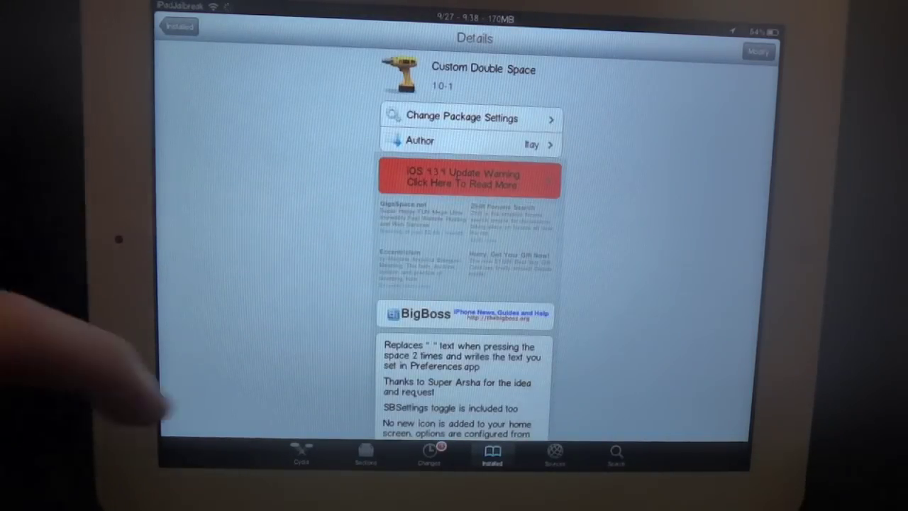
Step: Leave Cydia and bring up the Notes app on the 'Custom double space' note reading "Here is a"
scroll(down, 3)
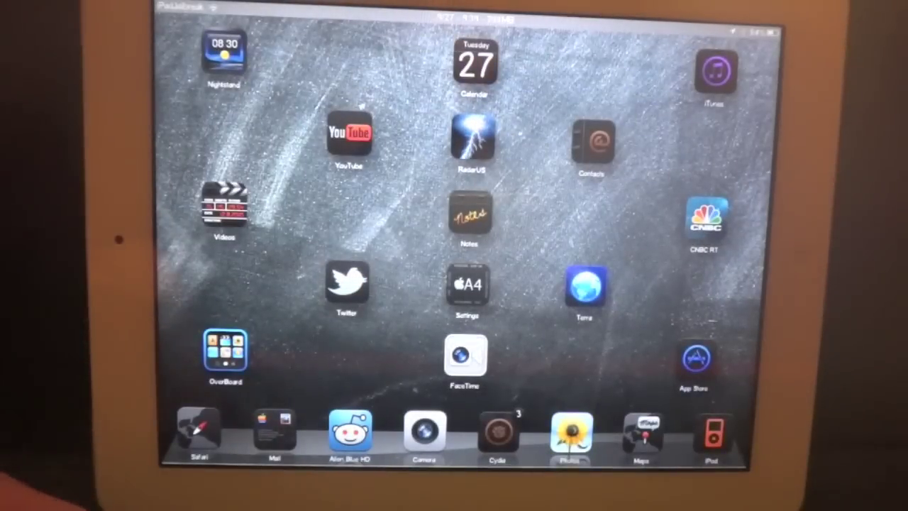
click(468, 216)
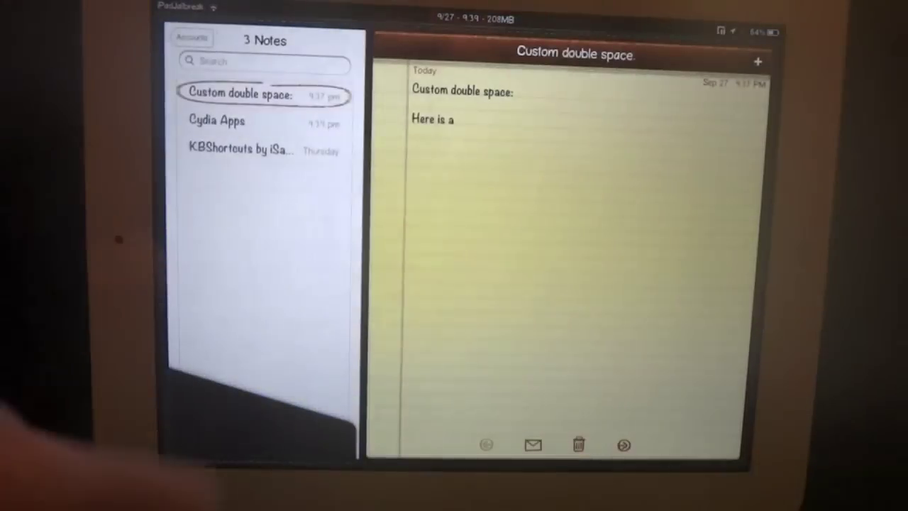